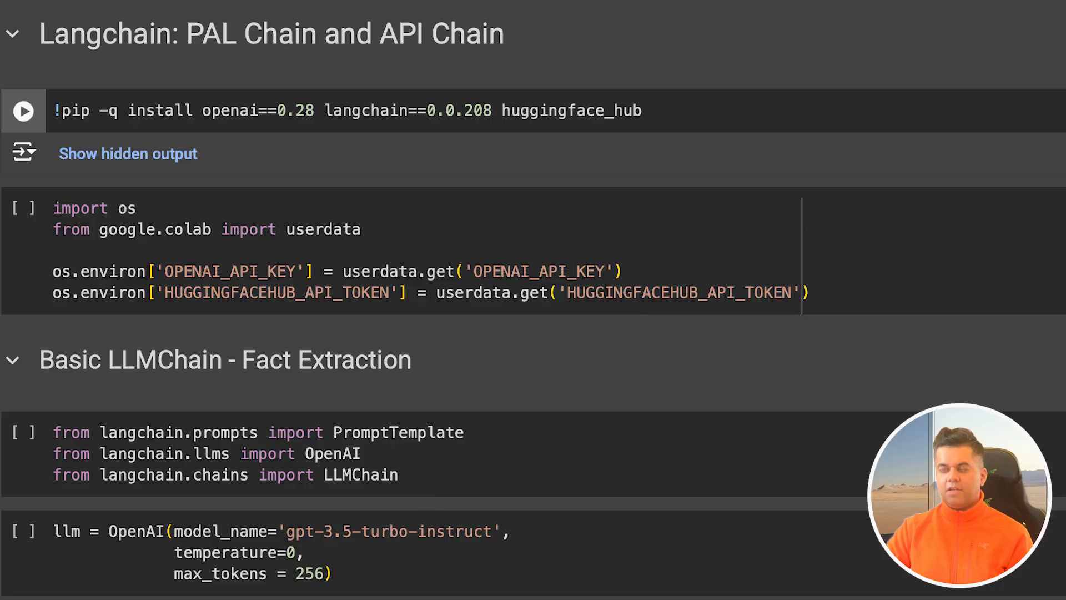
Step: Scroll down through the notebook's earlier LangChain chain cells
scroll(down, 3)
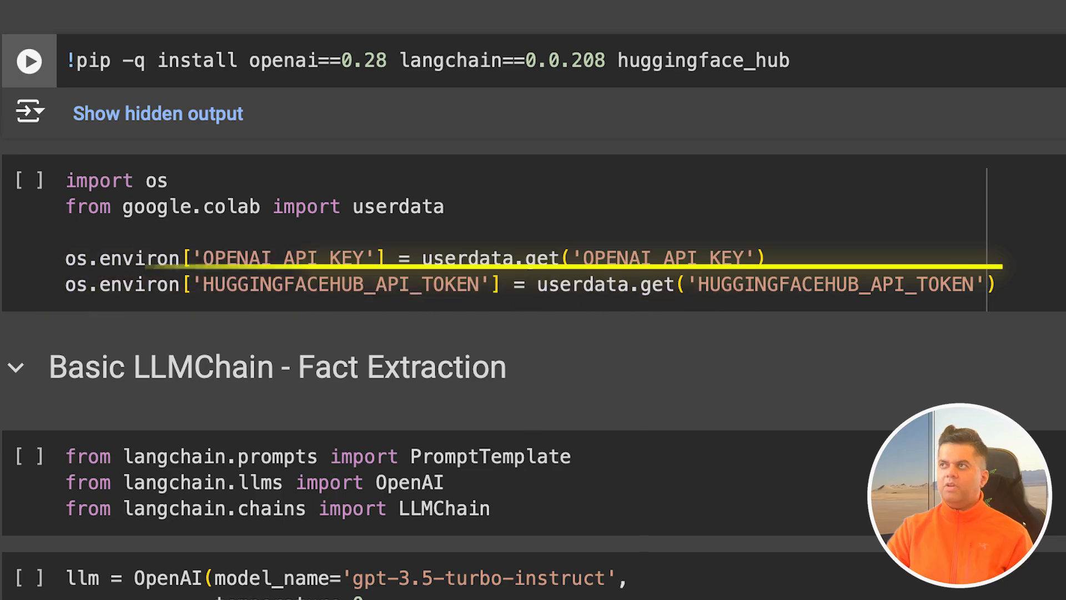
scroll(down, 3)
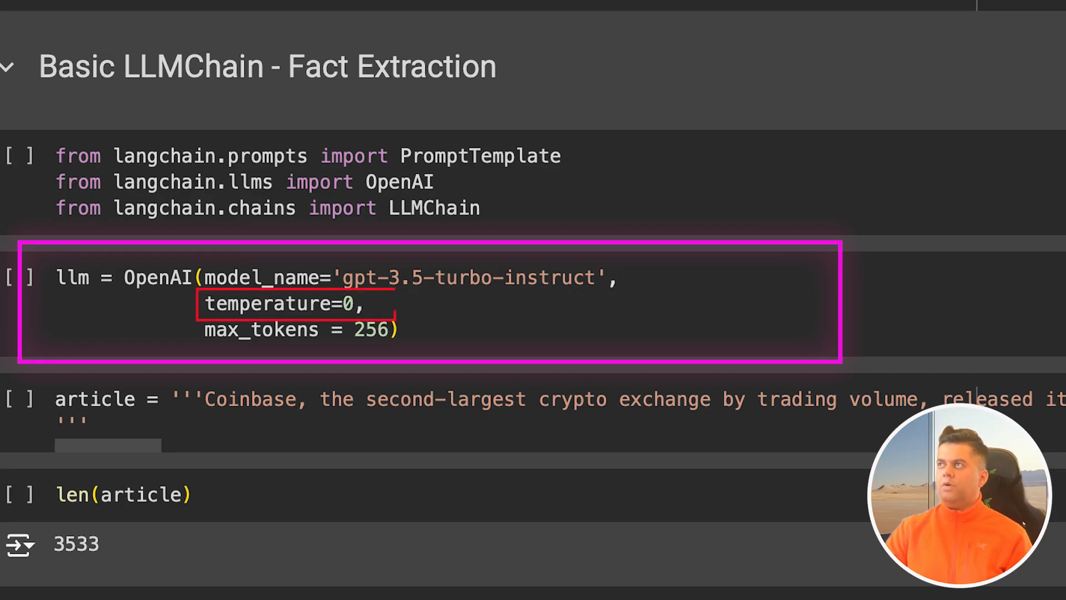
scroll(down, 3)
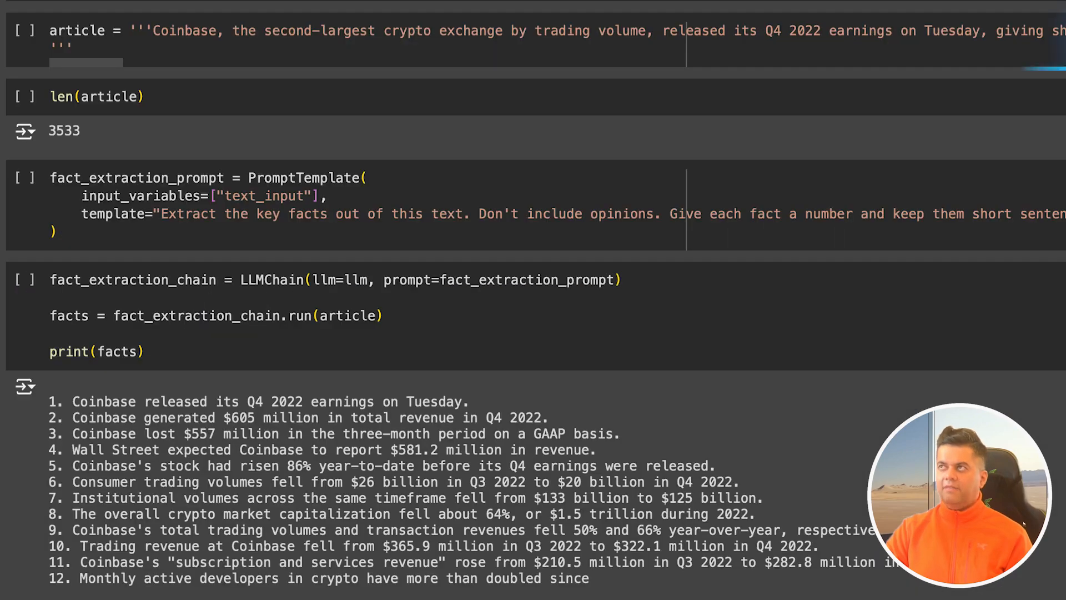
click(96, 96)
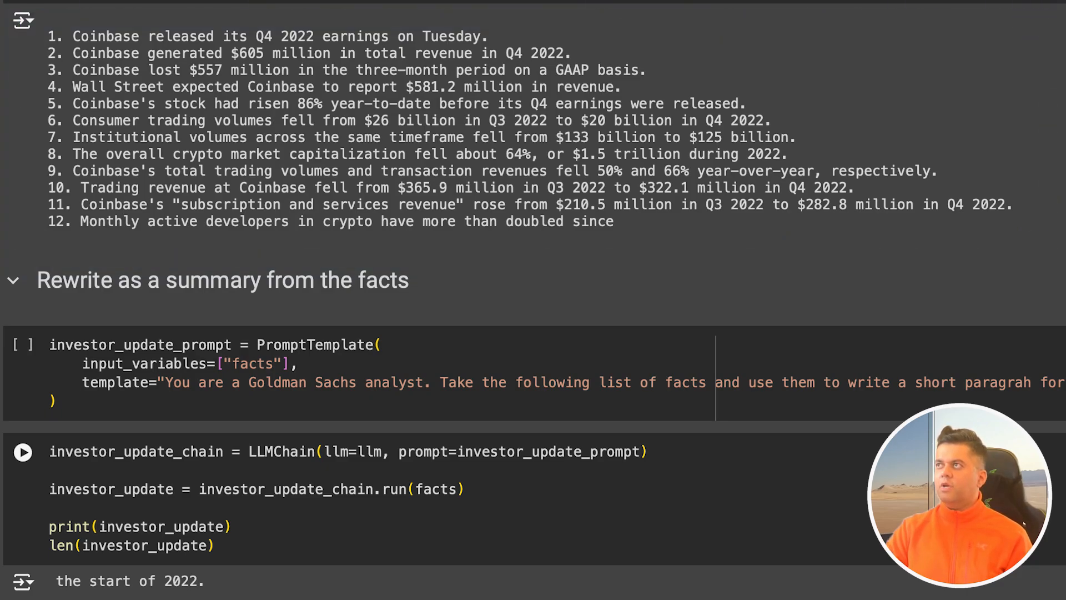
scroll(down, 3)
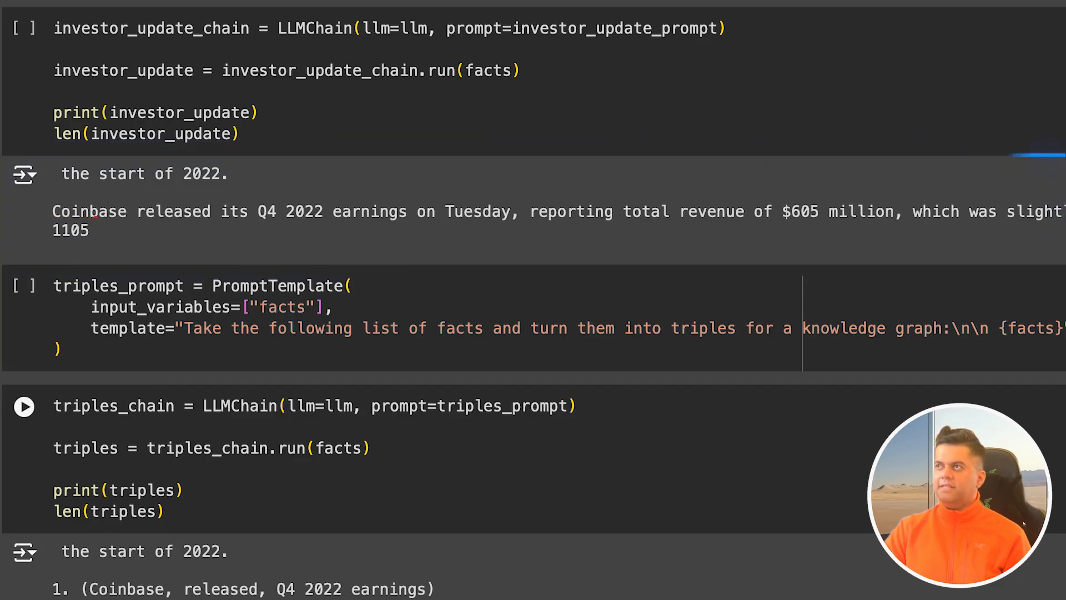
scroll(down, 3)
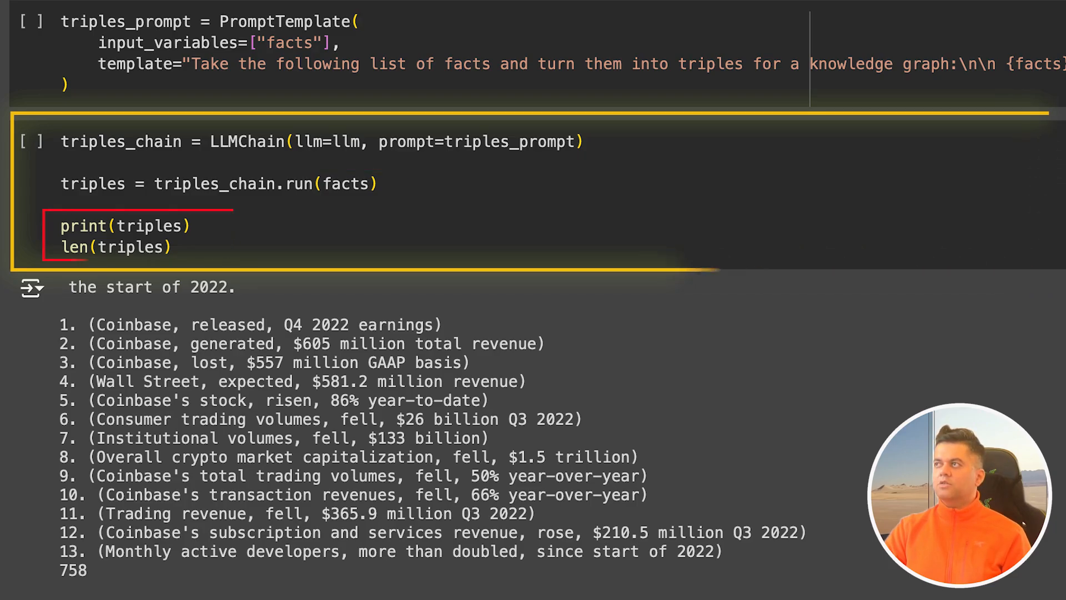
scroll(down, 3)
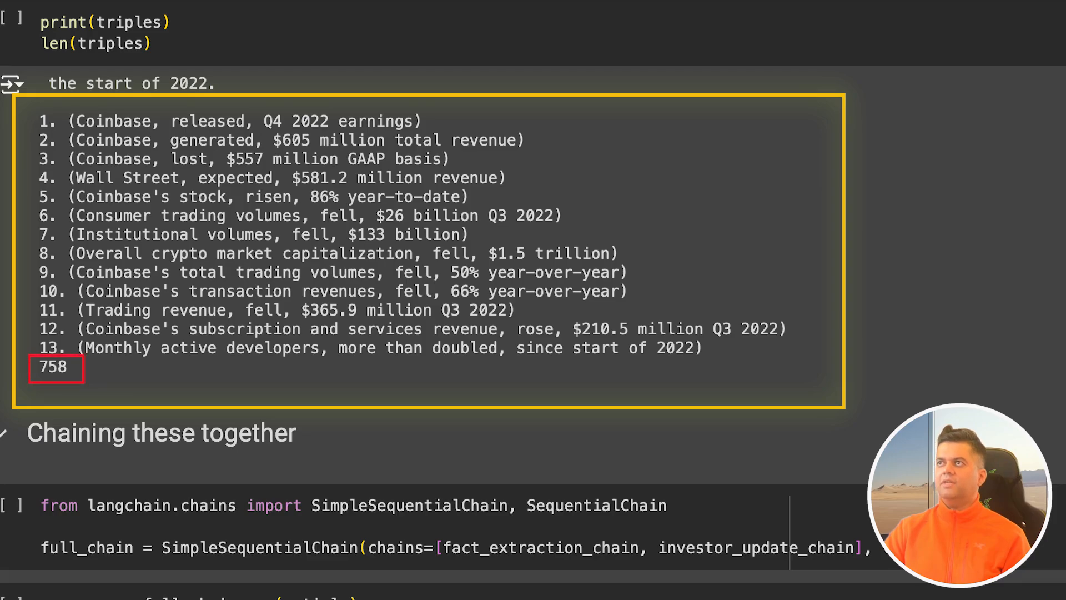
scroll(down, 3)
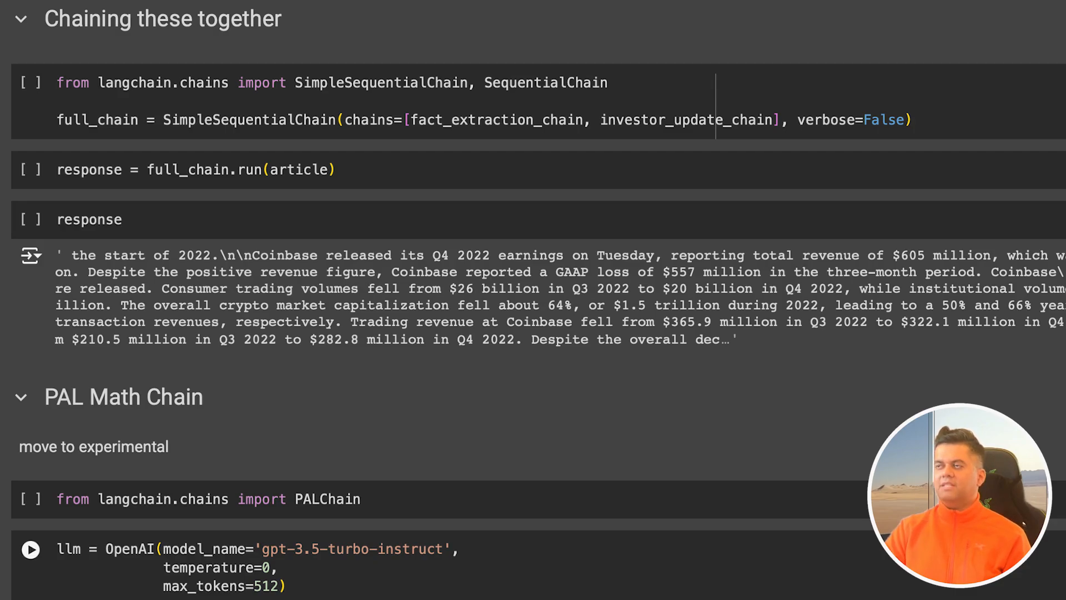
scroll(down, 3)
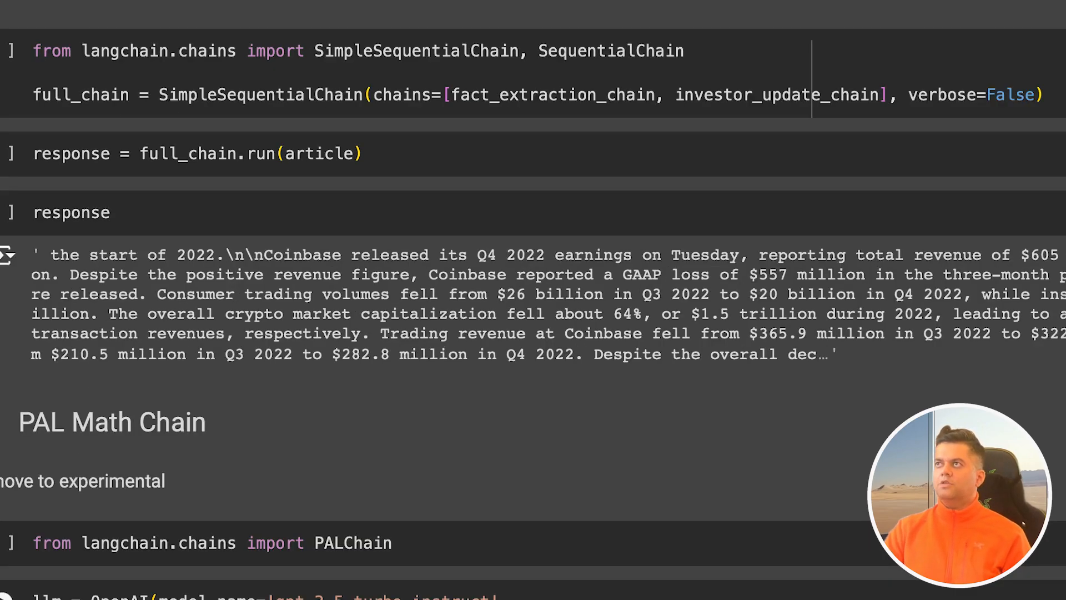
Step: Review the PAL math chain cells for the pets and cafeteria apples questions
click(340, 51)
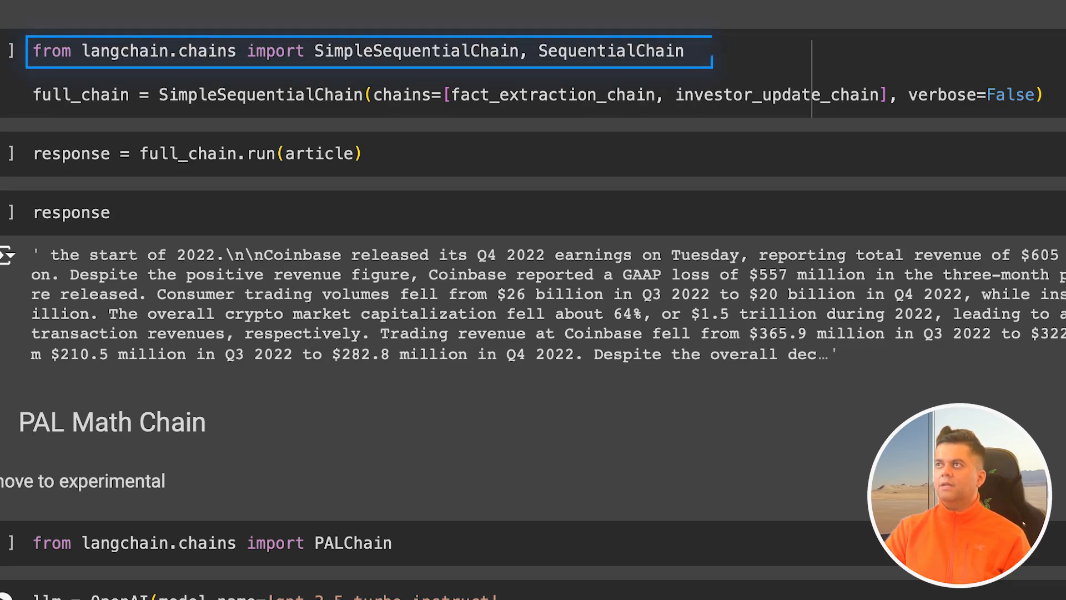
click(272, 94)
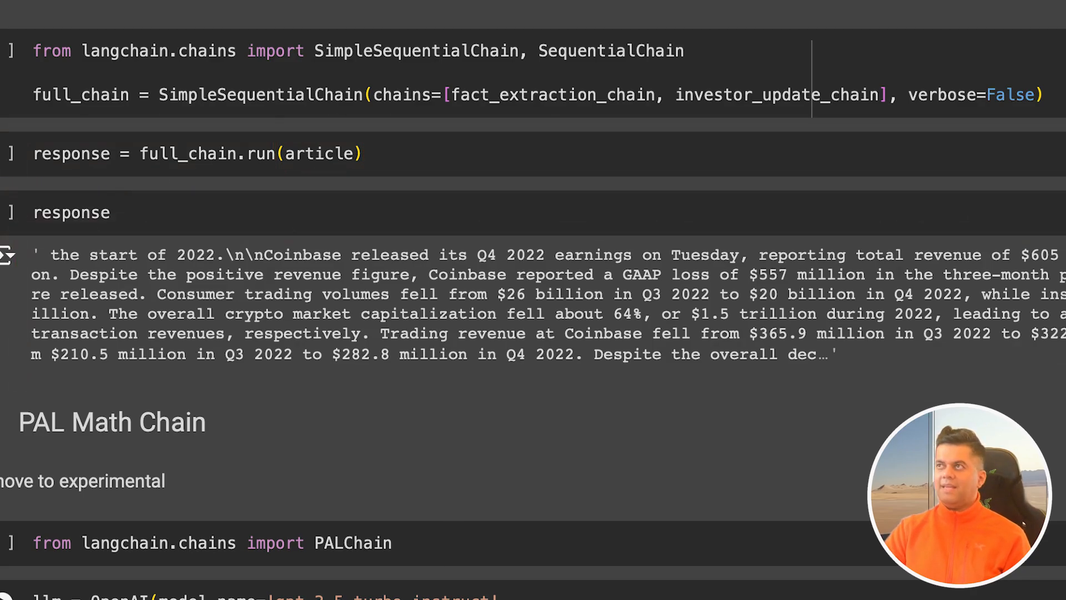
scroll(down, 3)
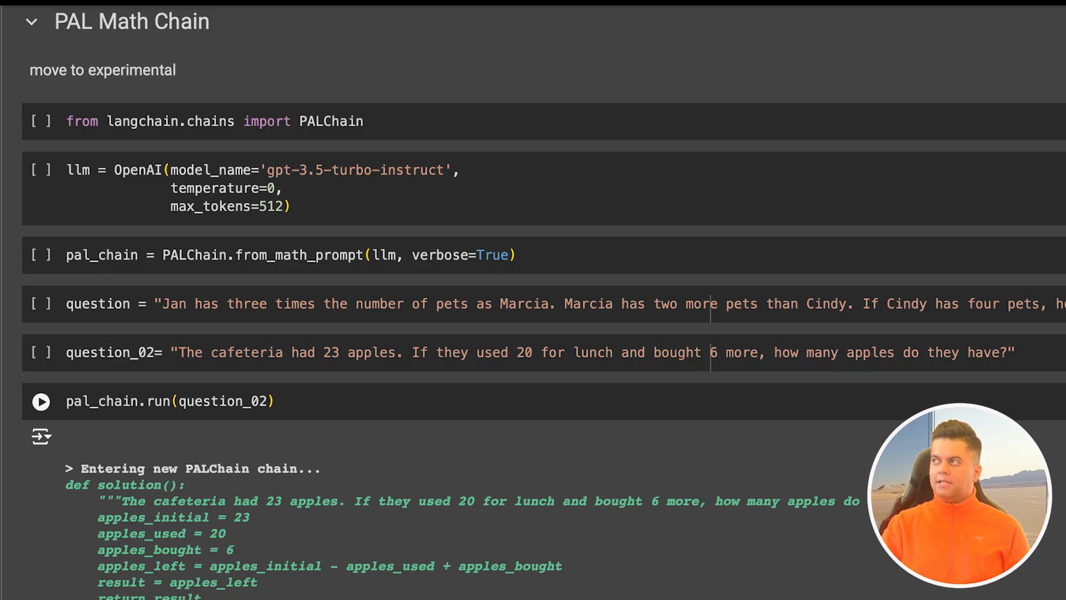
scroll(down, 3)
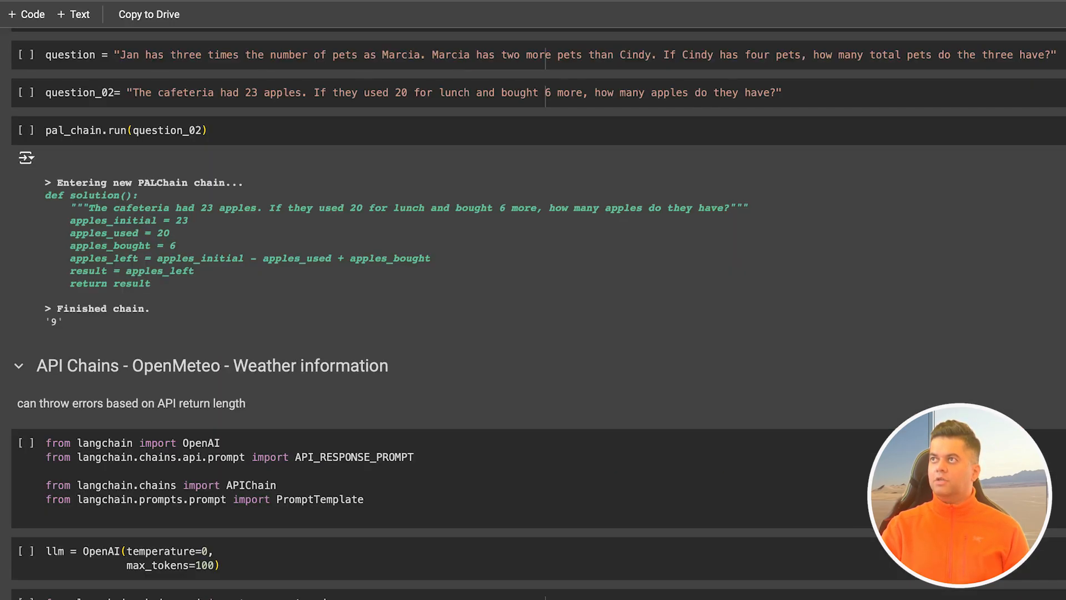
click(272, 55)
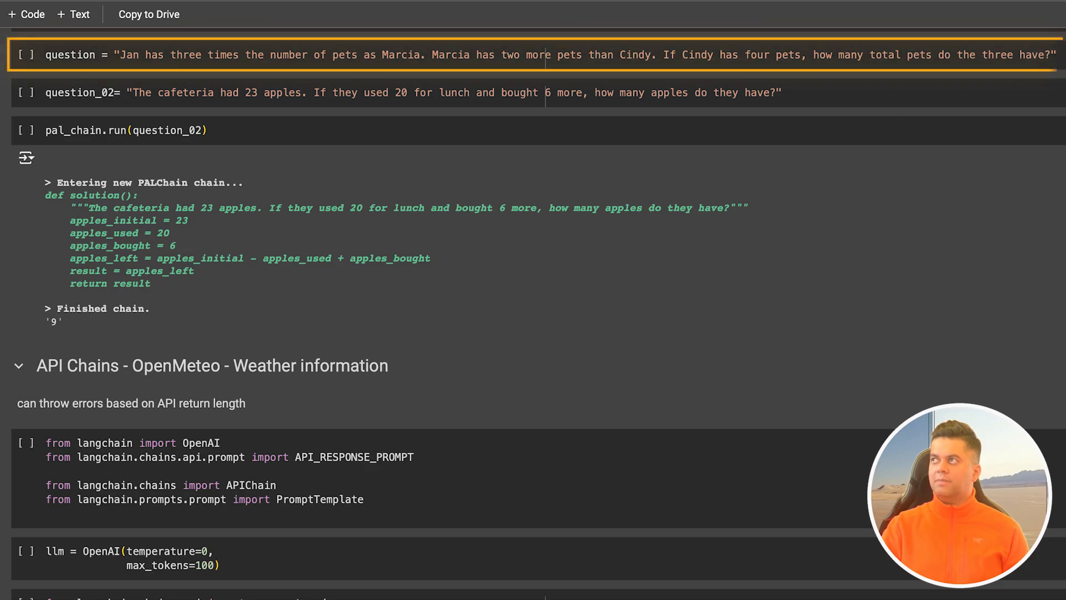
click(272, 93)
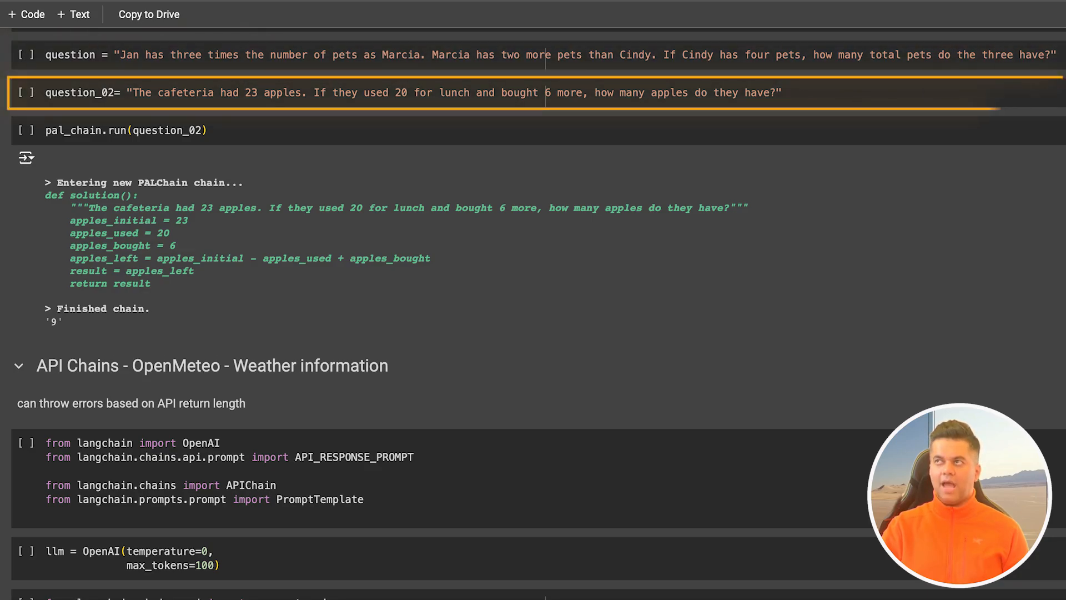
Step: Scroll down to the API chain cell asking whether it rains in Singapore
scroll(down, 3)
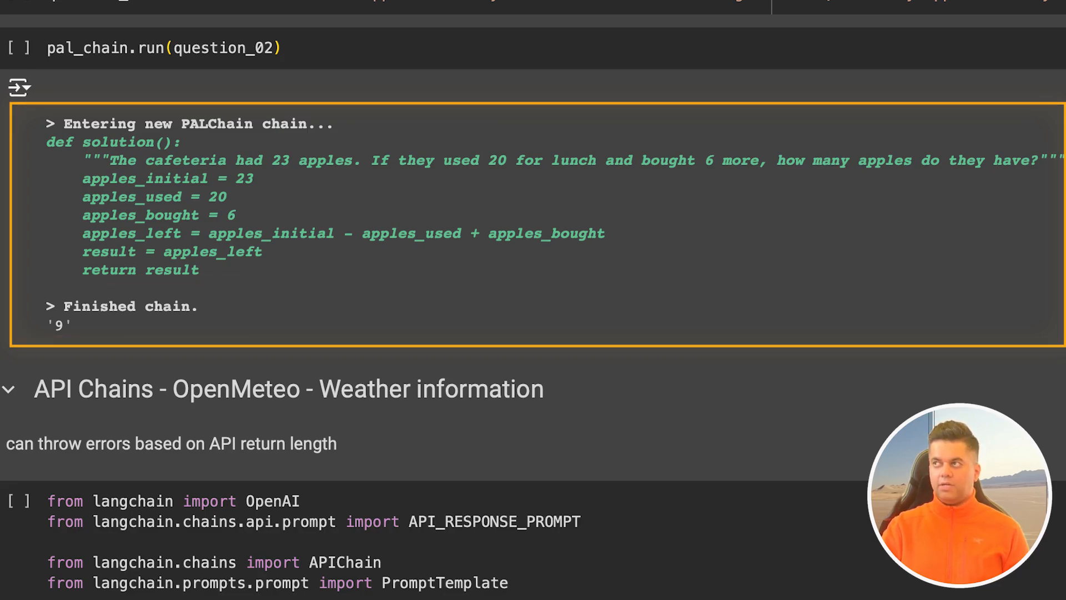
scroll(down, 3)
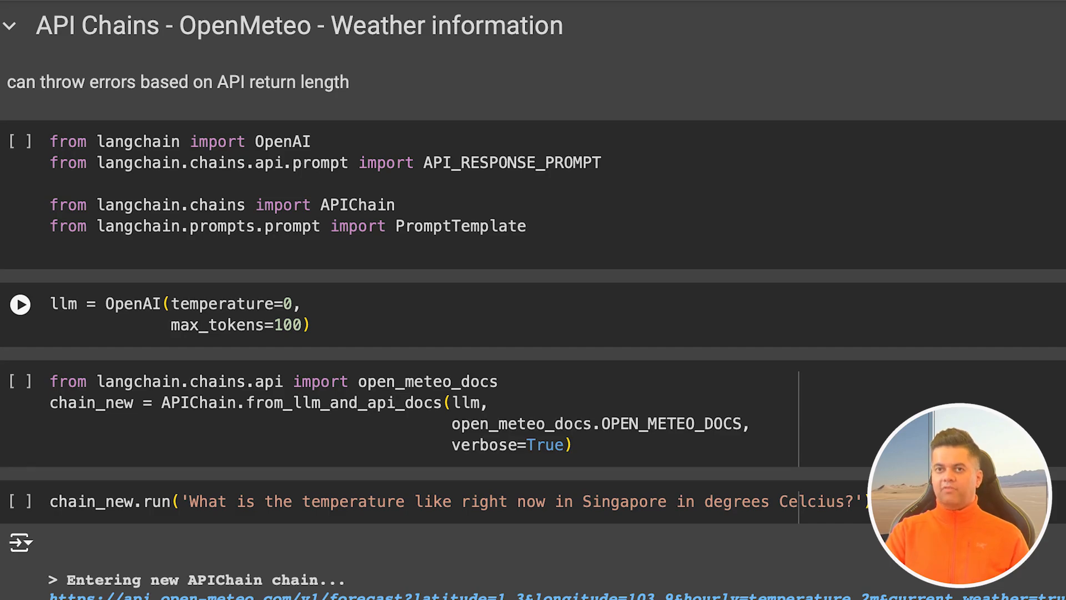
scroll(down, 3)
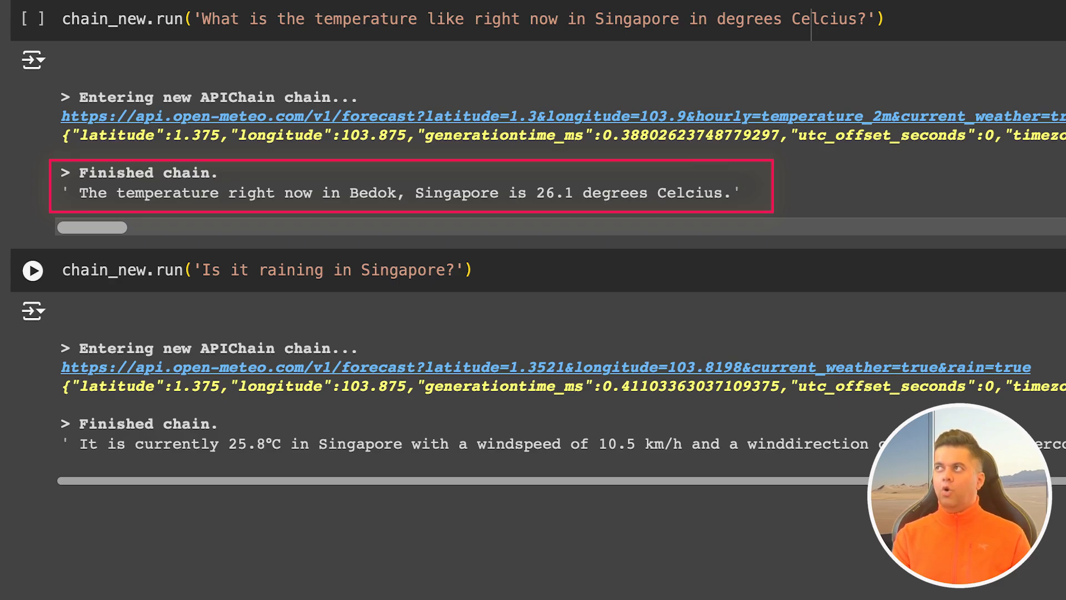
scroll(down, 3)
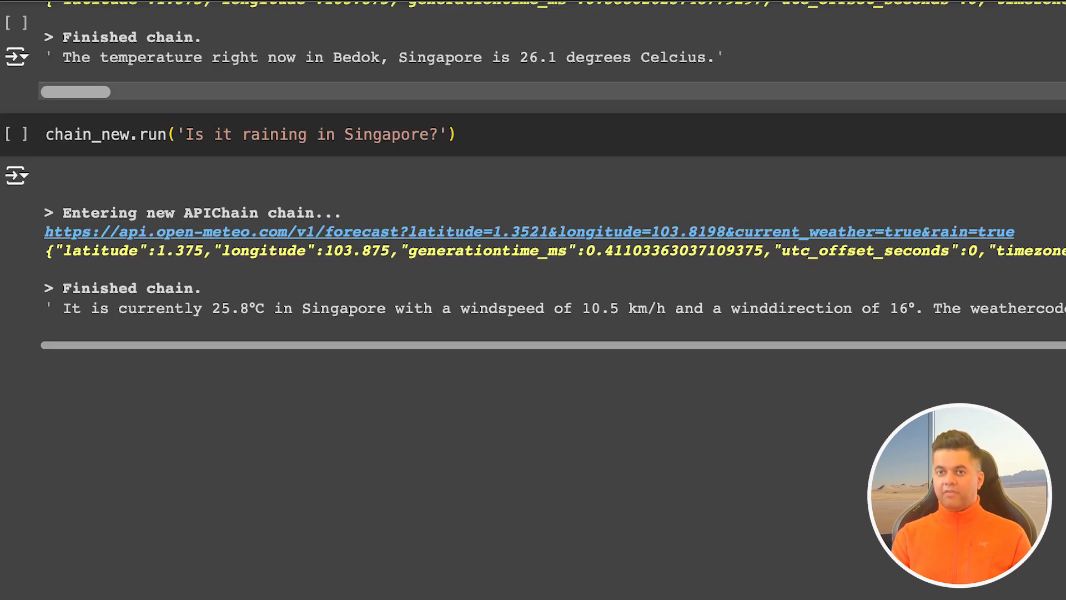
click(250, 134)
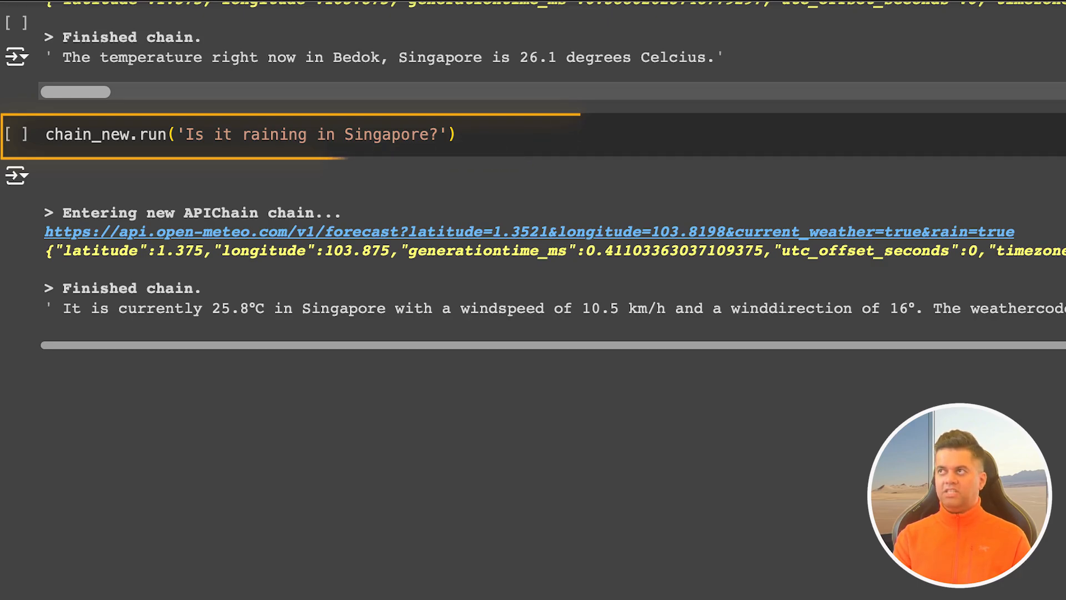
Step: Switch to Discord and scroll the announcements channel posts
scroll(down, 3)
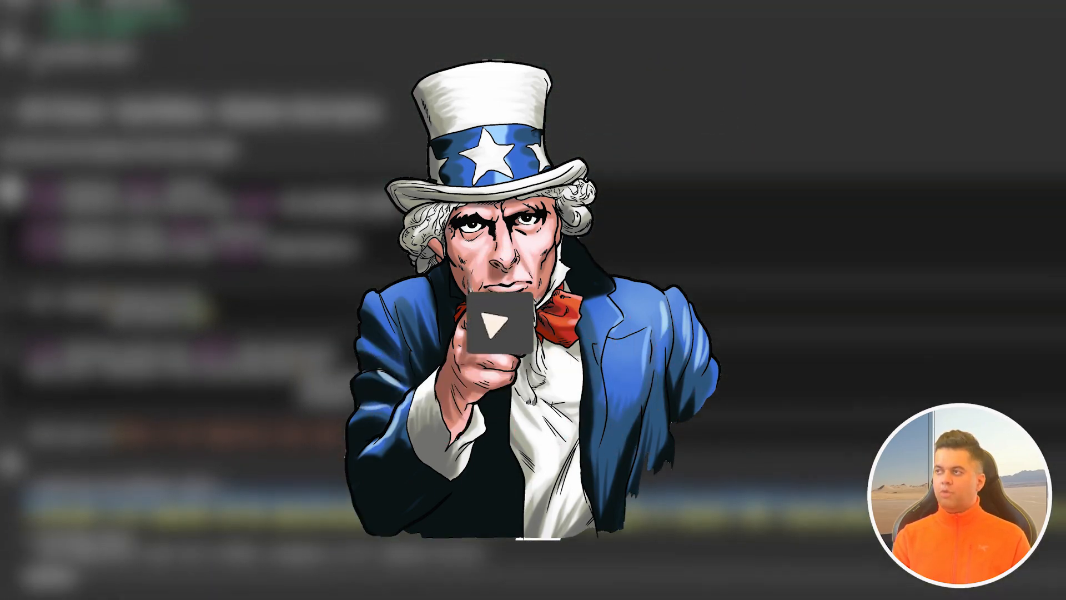
click(499, 322)
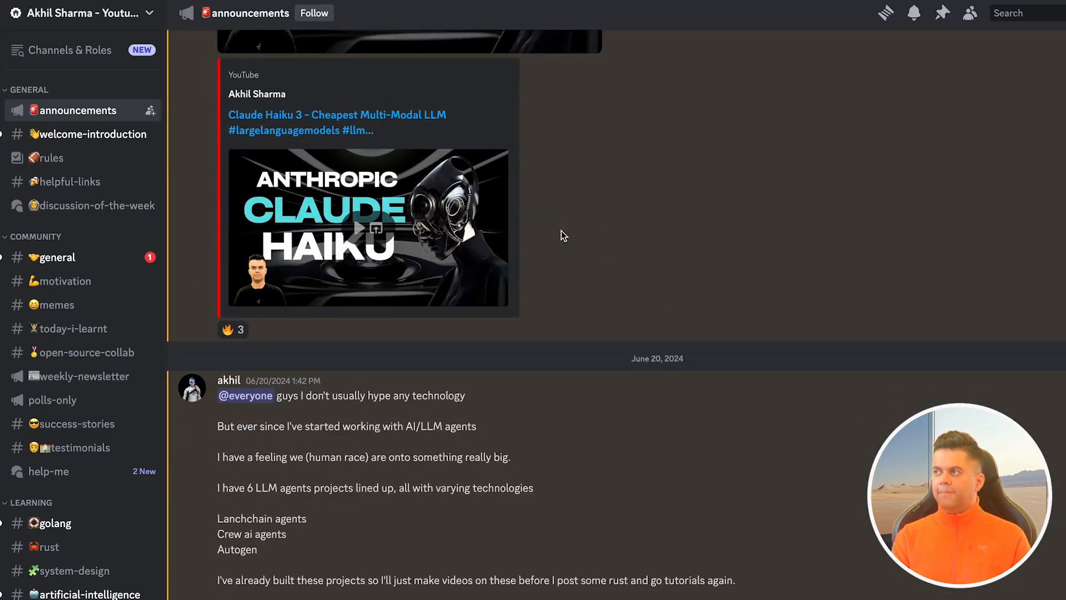
scroll(down, 3)
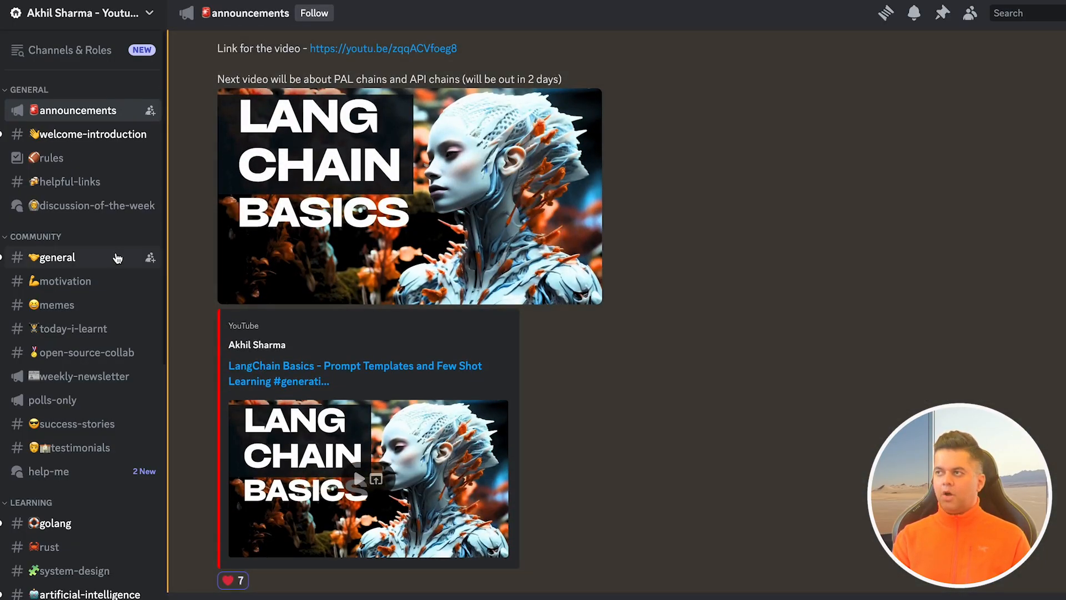